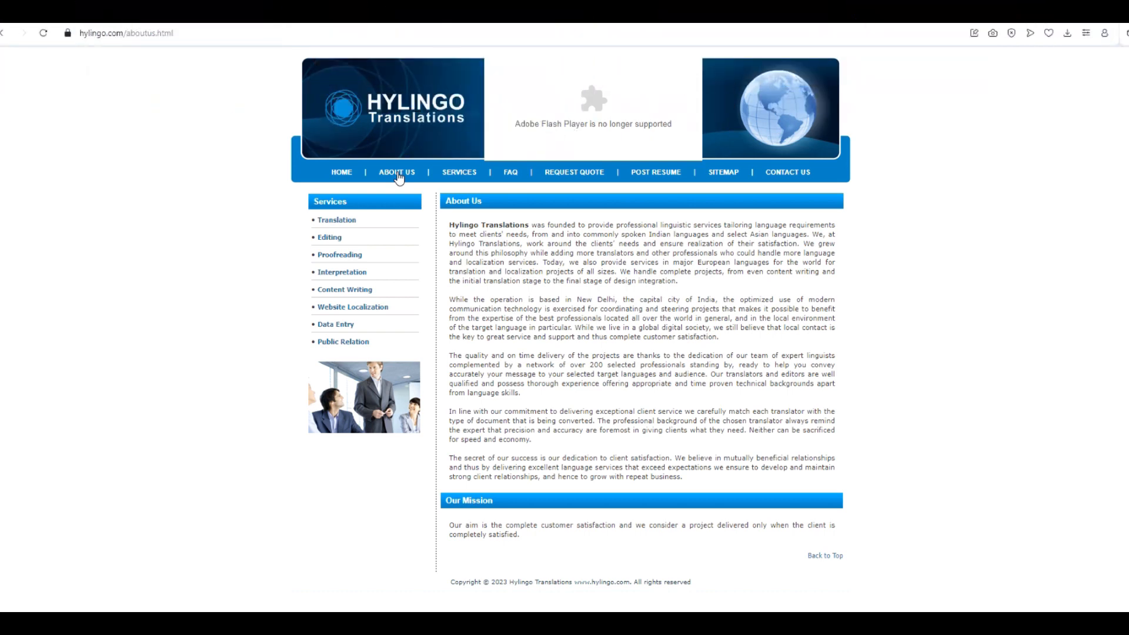
# Browse the Services page's domain sectors, Languages and Quality sections, then return to top.
pyautogui.click(455, 172)
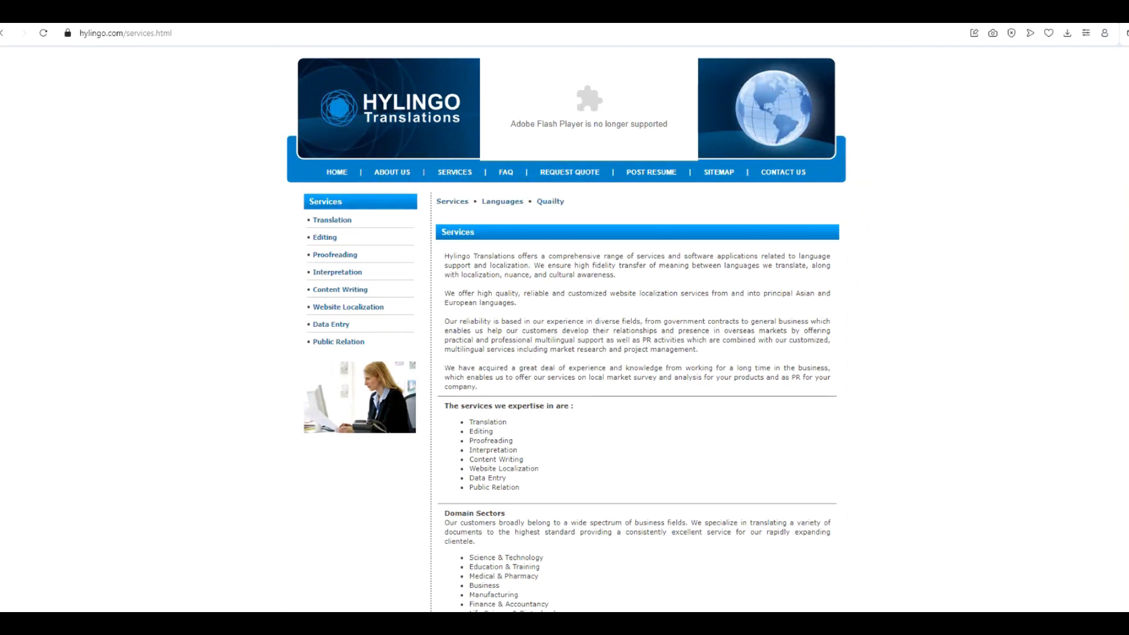
pyautogui.scroll(-3)
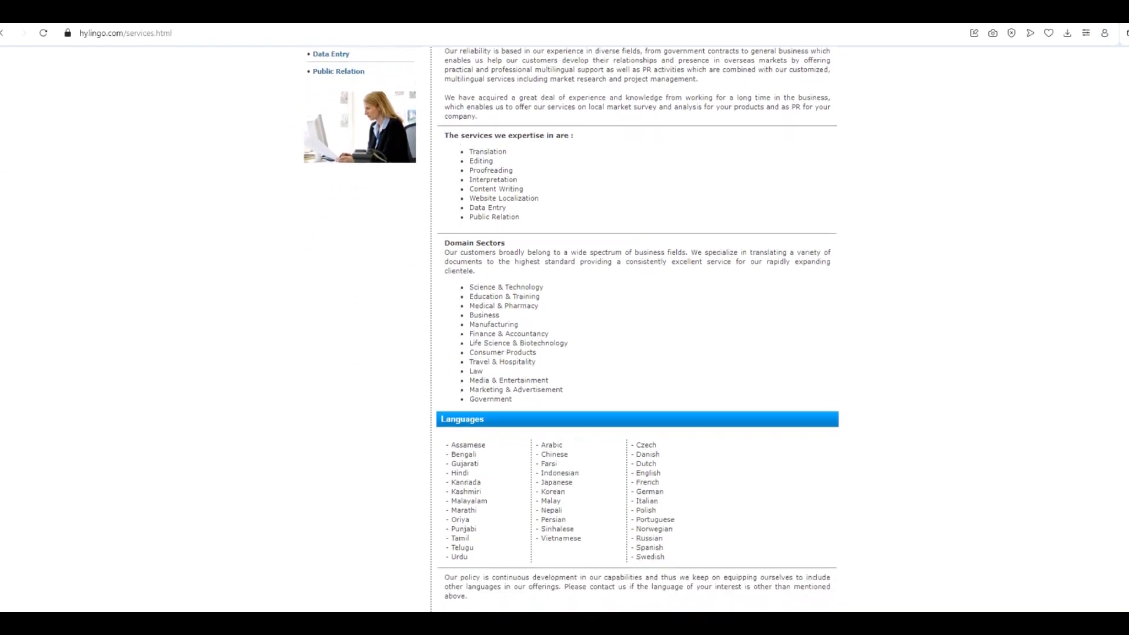
pyautogui.scroll(-3)
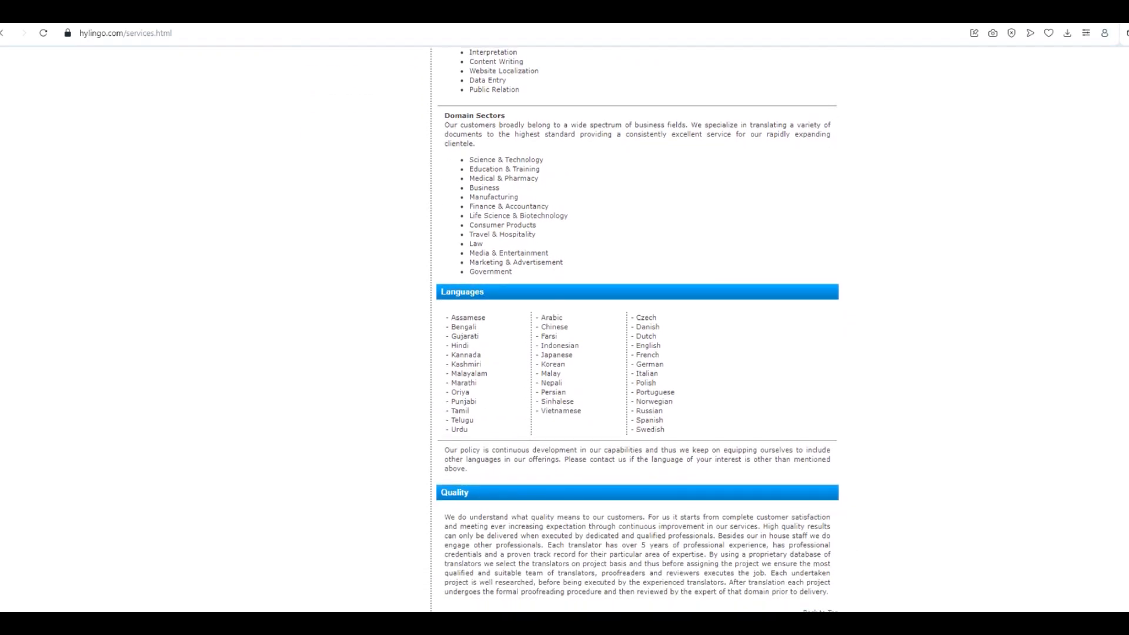
pyautogui.click(452, 201)
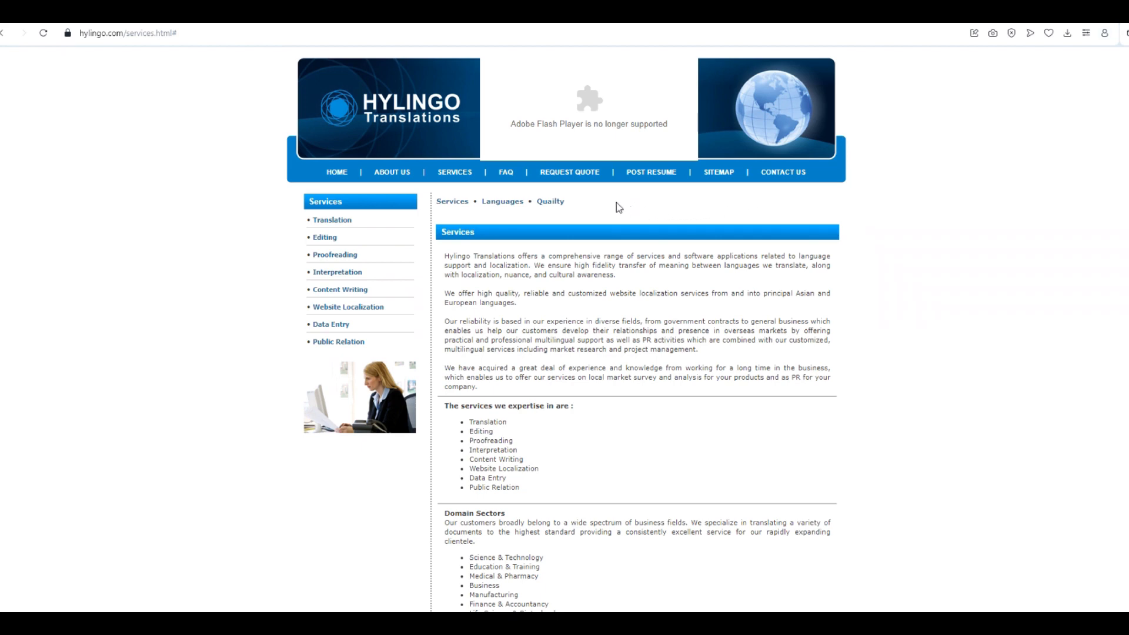
pyautogui.moveTo(593, 184)
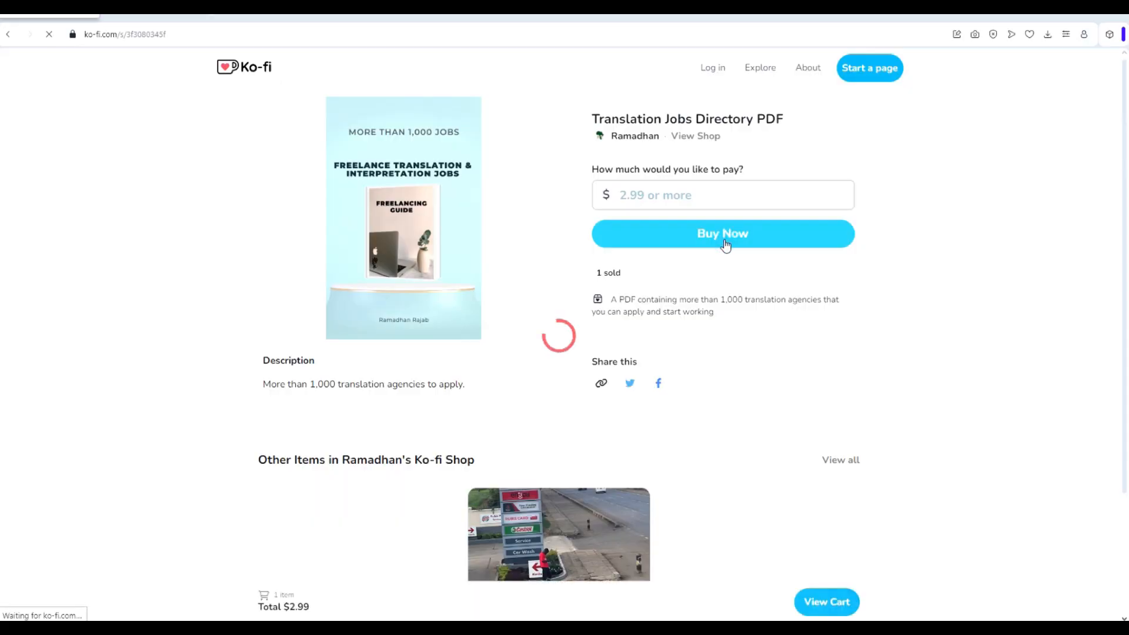
# Buy the Translation Jobs Directory PDF to reach the $2.99 Ko-fi order summary.
pyautogui.click(722, 234)
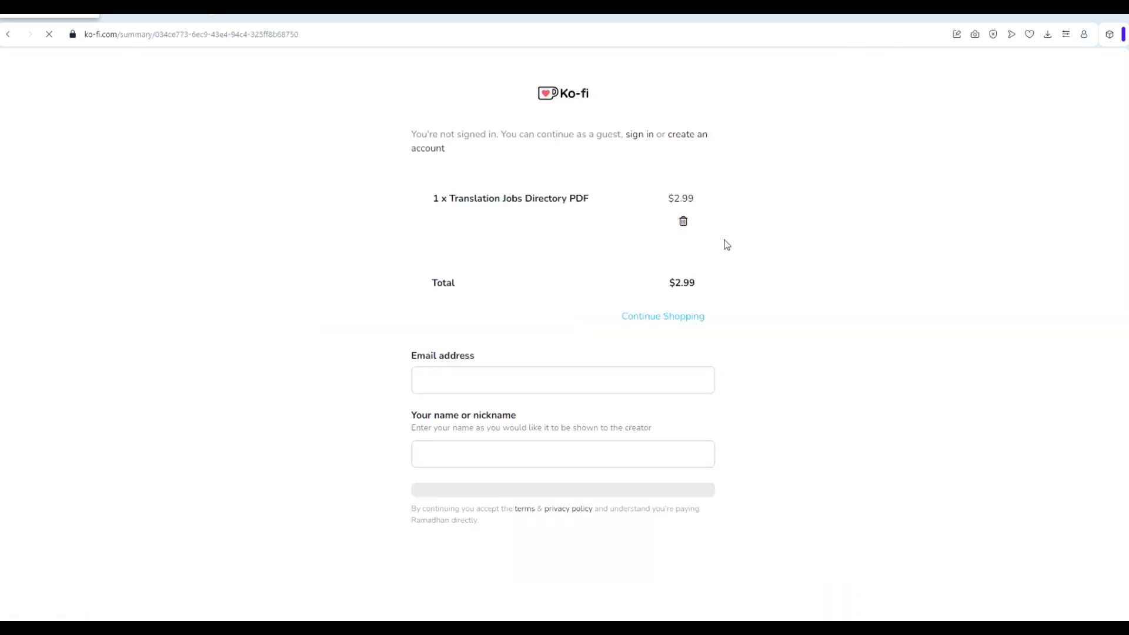